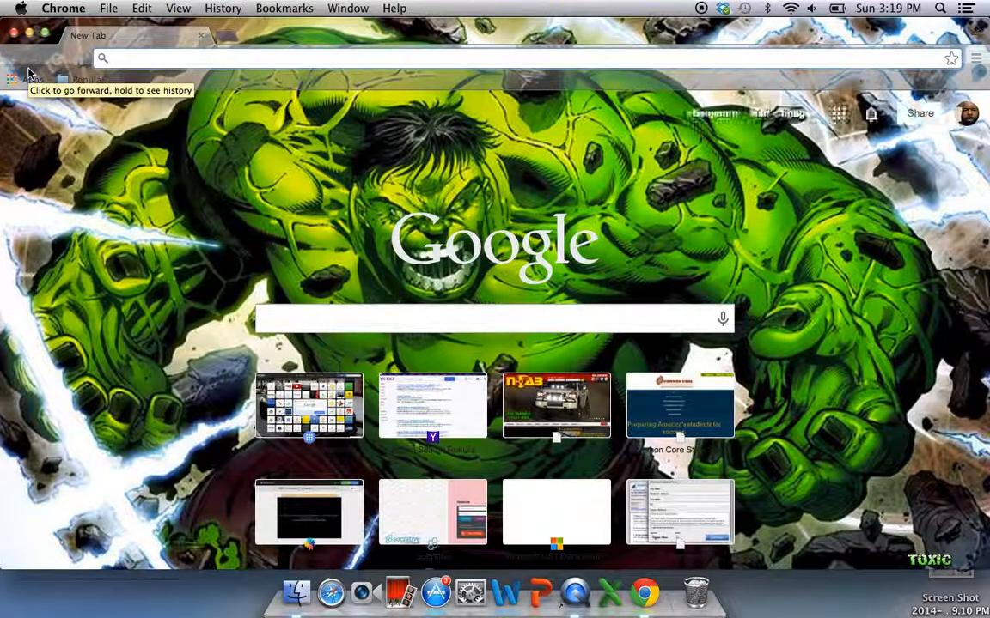
pyautogui.moveTo(45, 167)
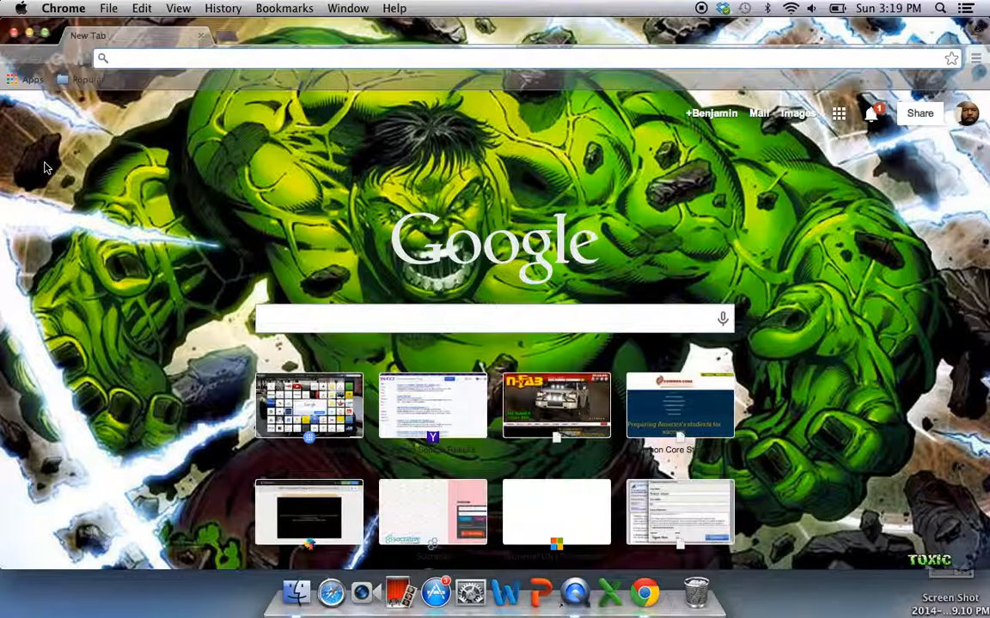
# Open Chrome's Apps page (chrome://apps) from the bookmarks bar.
pyautogui.click(343, 58)
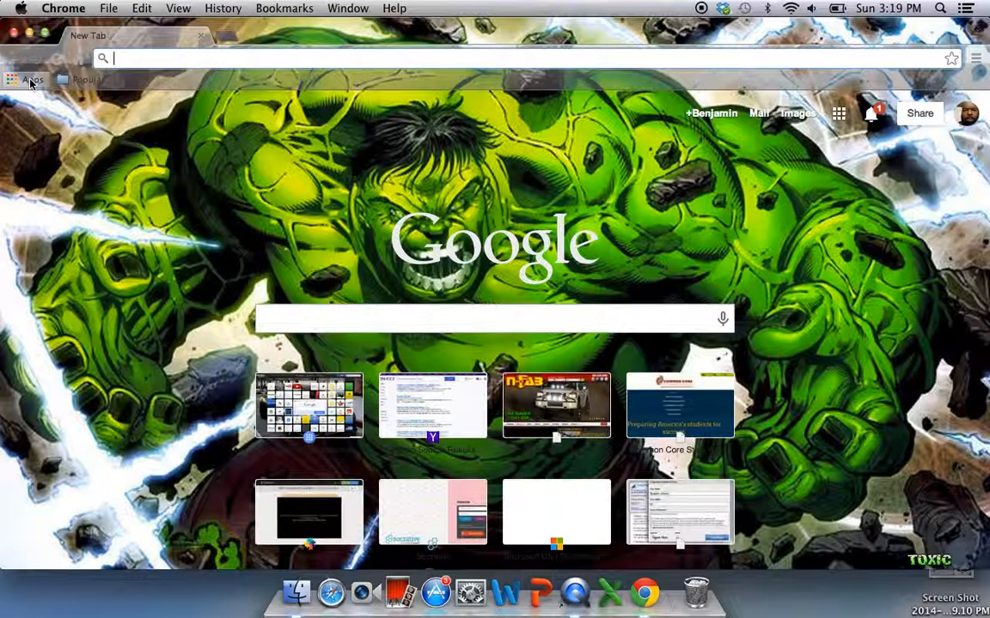
pyautogui.click(32, 79)
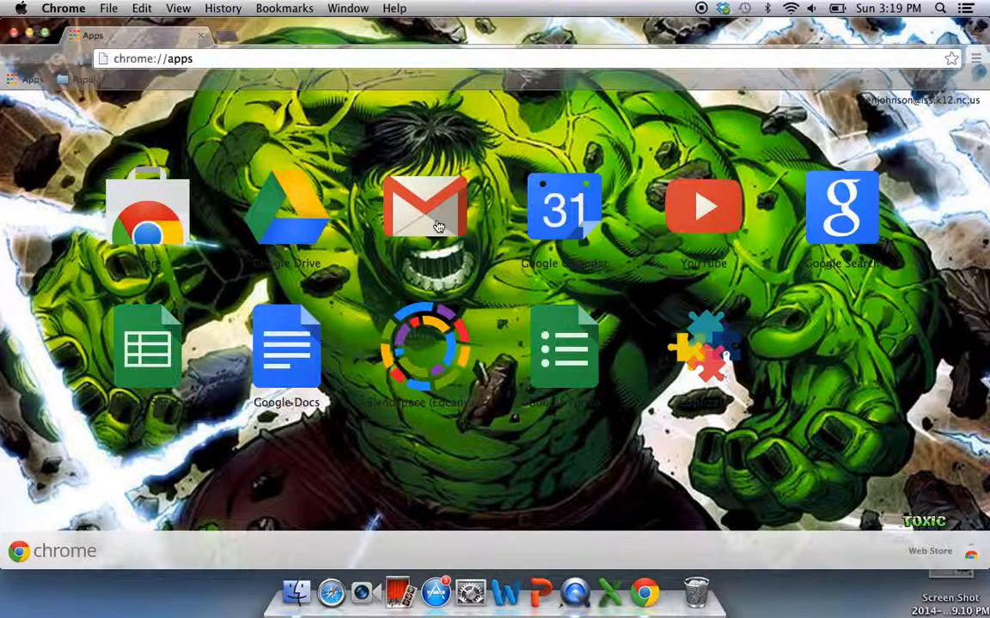
pyautogui.moveTo(438, 226)
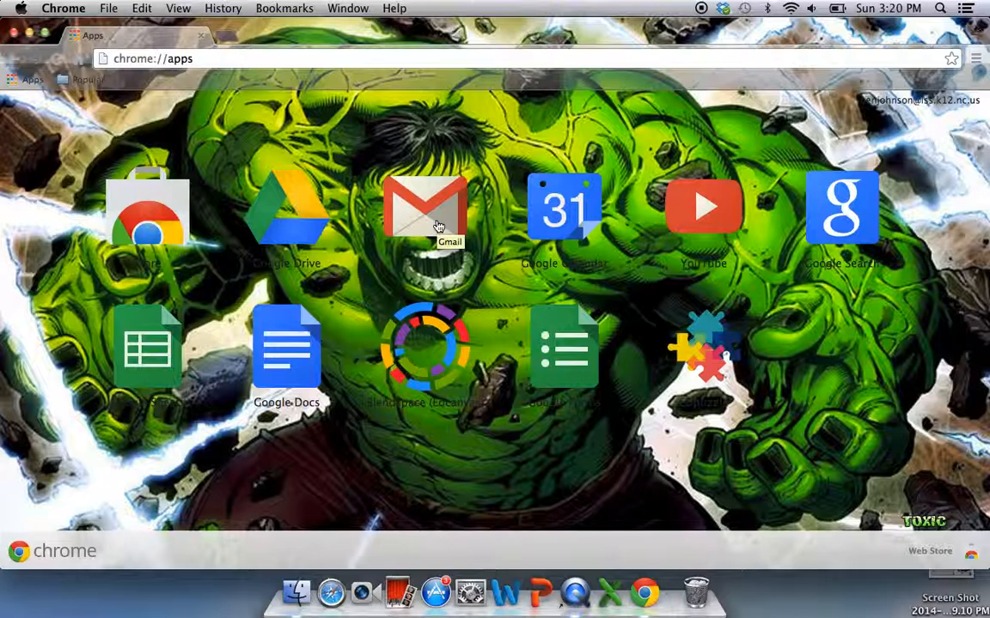
# Open Gmail from the Apps page and show its Google apps launcher.
pyautogui.click(426, 207)
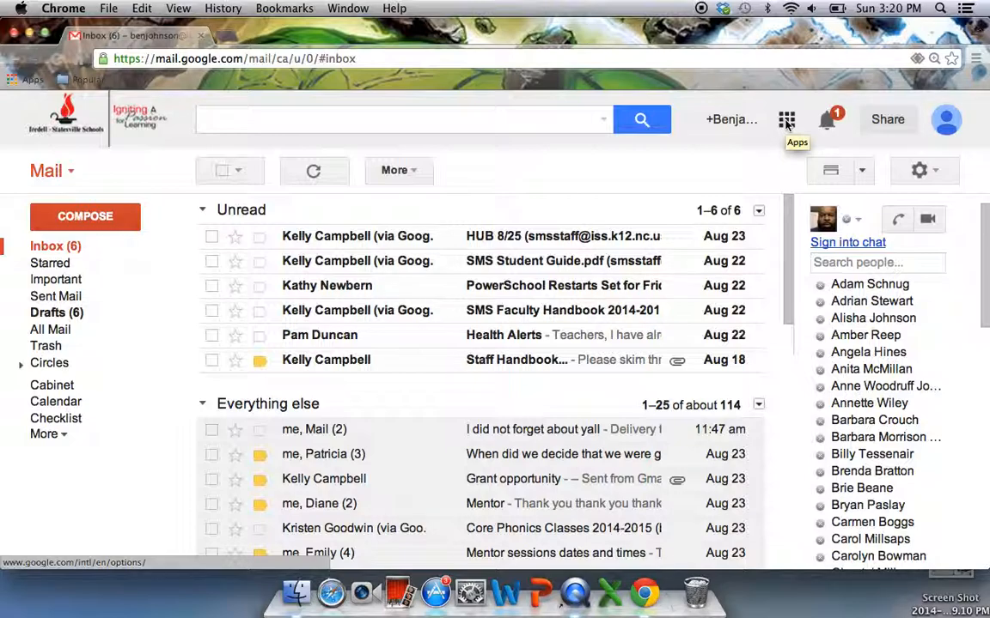
pyautogui.click(785, 119)
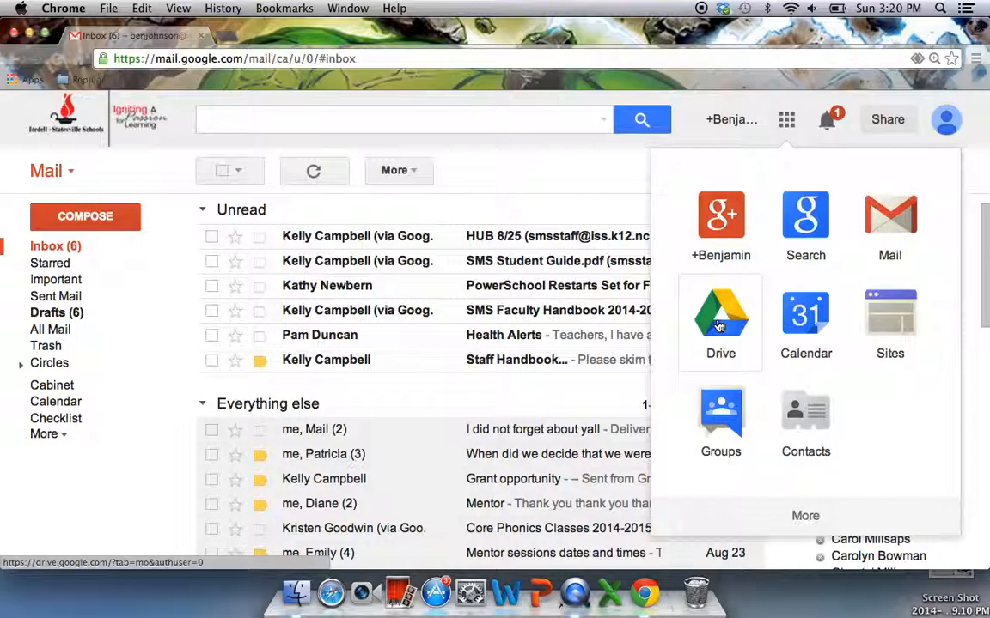
pyautogui.moveTo(889, 318)
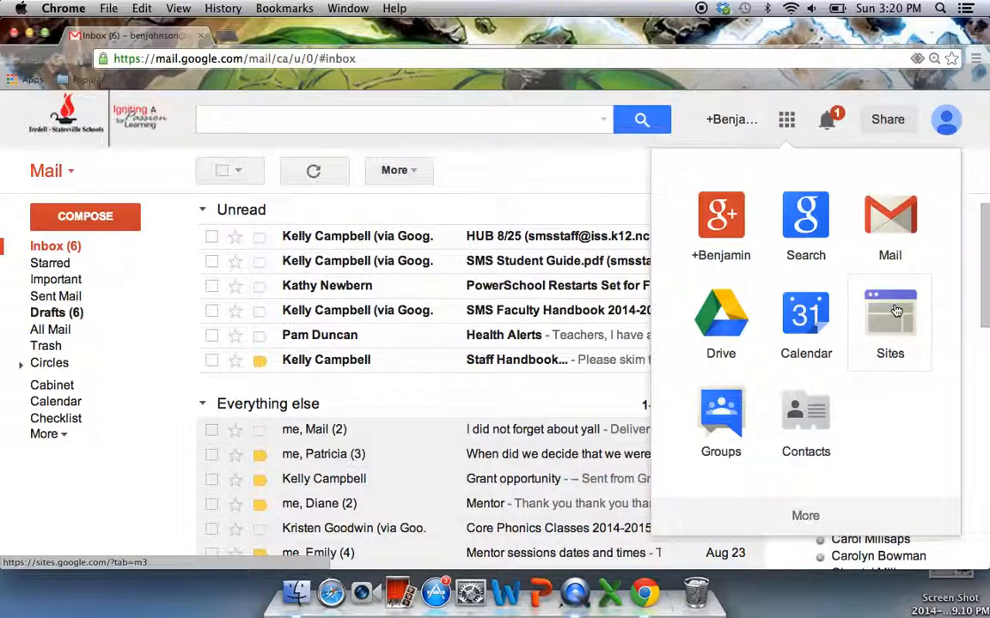
pyautogui.moveTo(721, 421)
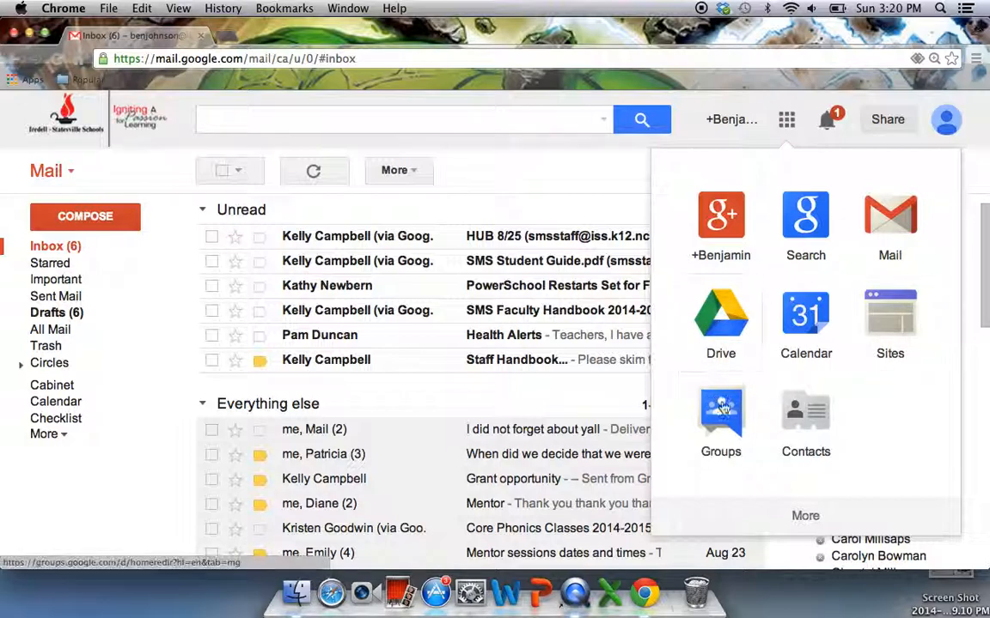
pyautogui.moveTo(719, 322)
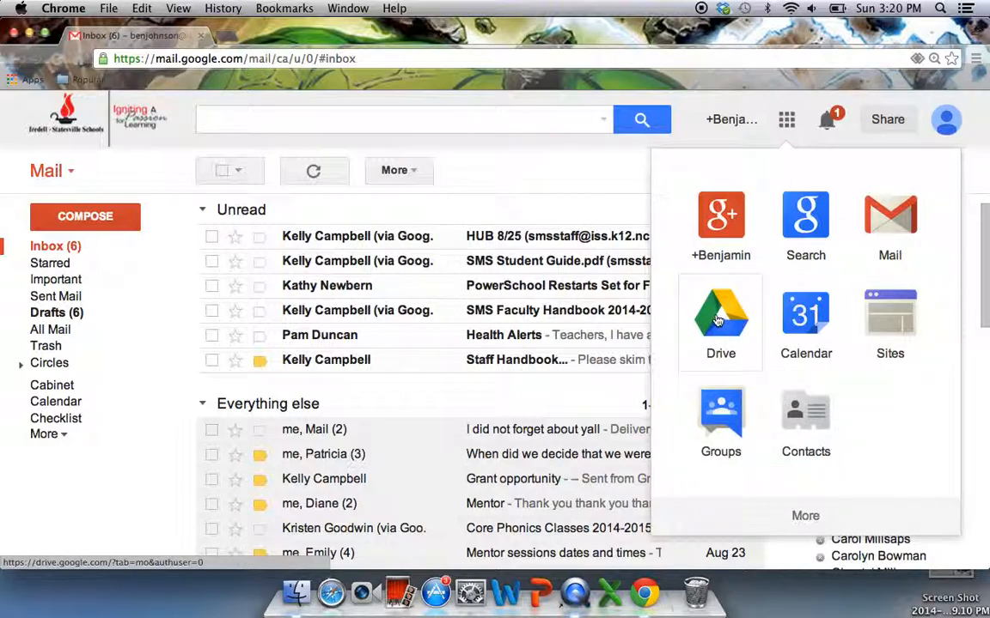
# Open Drive from the launcher and scroll through the My Drive folders and files.
pyautogui.click(720, 316)
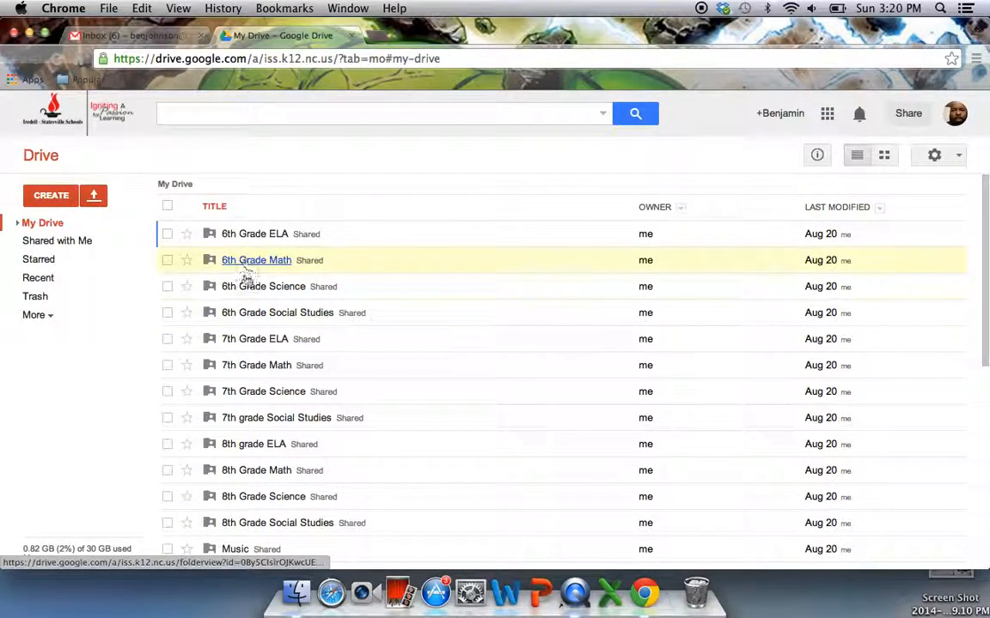
pyautogui.scroll(-3)
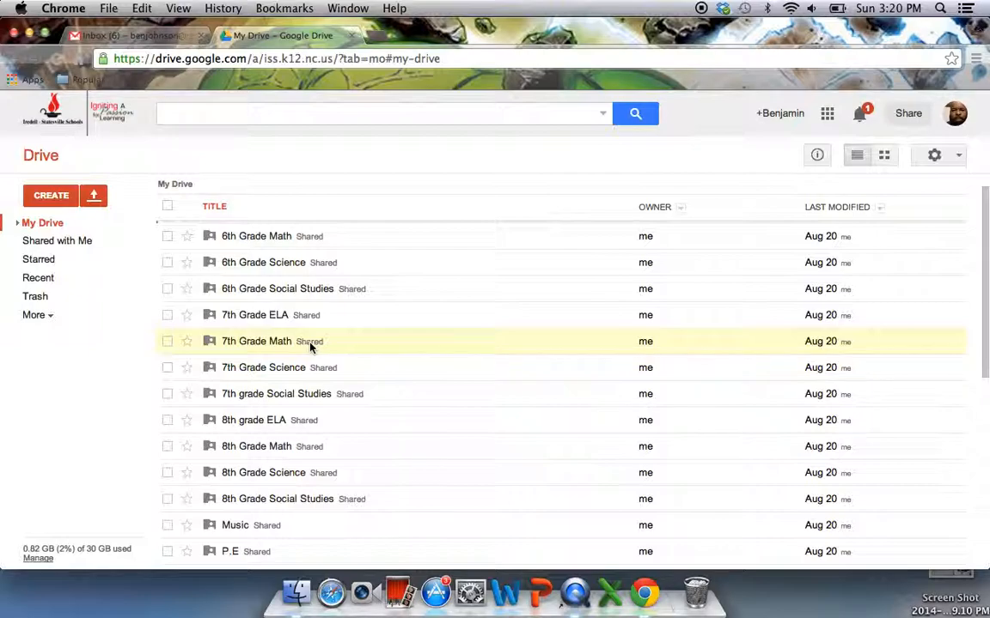
pyautogui.scroll(-3)
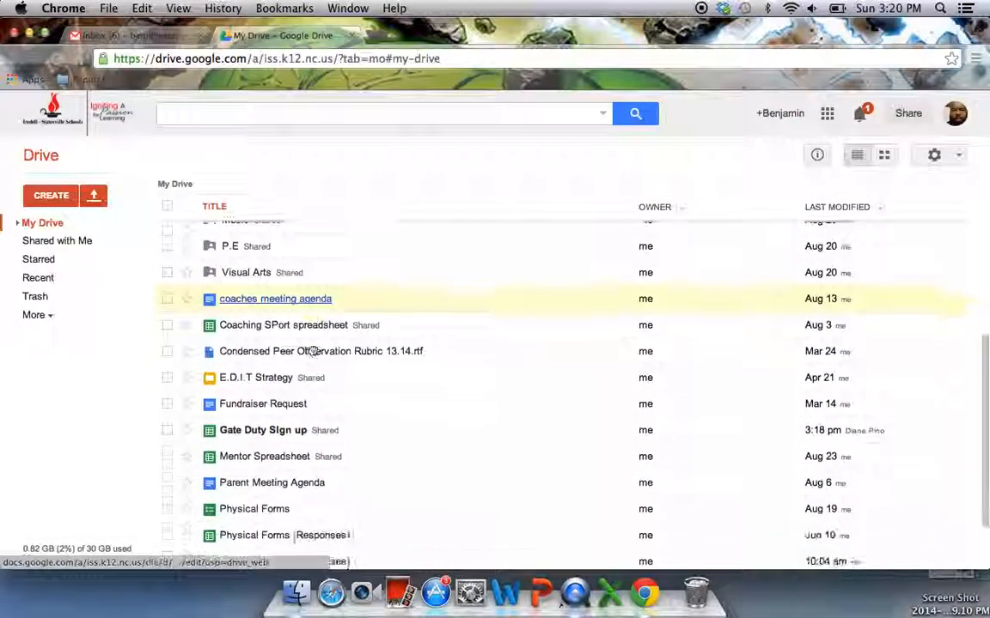
pyautogui.scroll(-3)
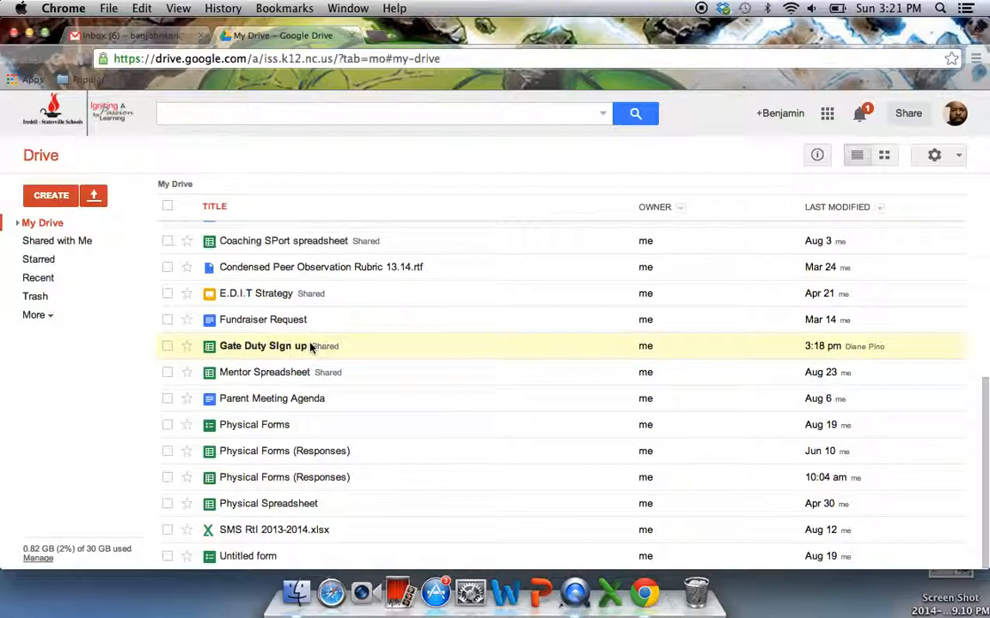
pyautogui.moveTo(263, 319)
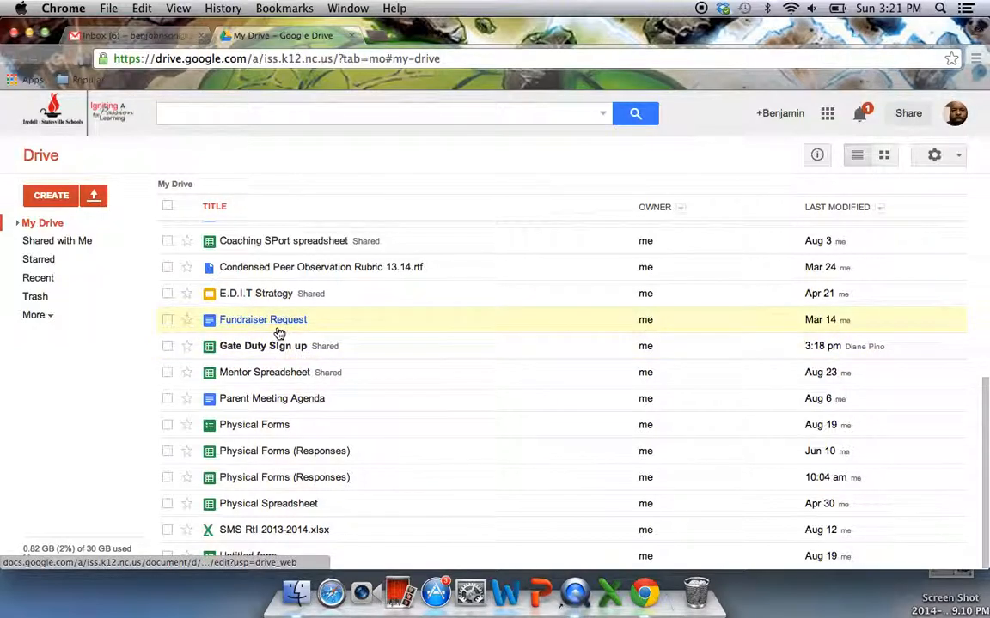
pyautogui.moveTo(263, 319)
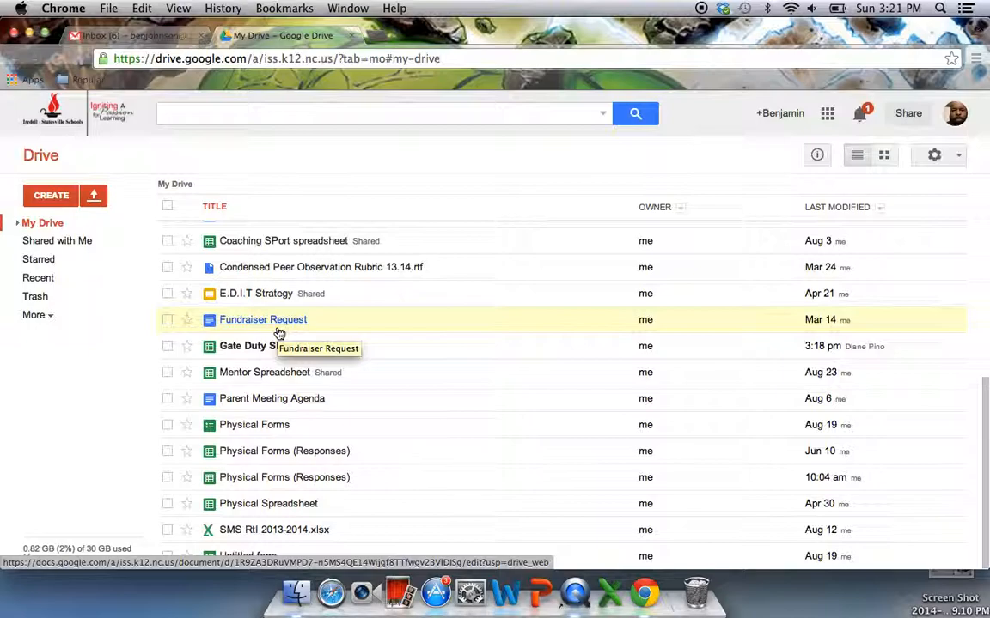
pyautogui.moveTo(265, 372)
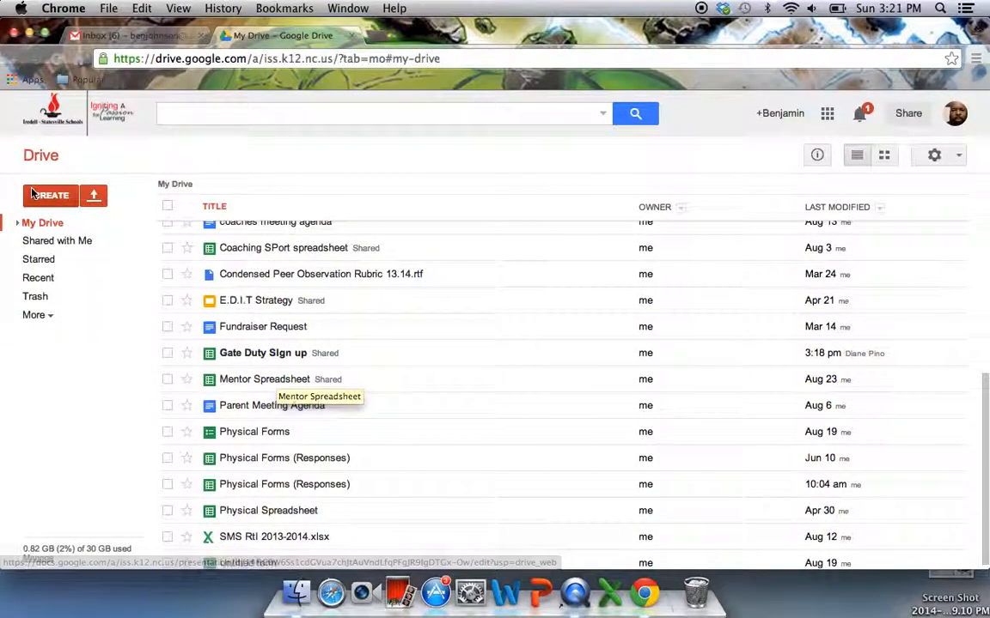
# View Drive's CREATE menu of new-file types, close Chrome, and launch Safari.
pyautogui.click(50, 195)
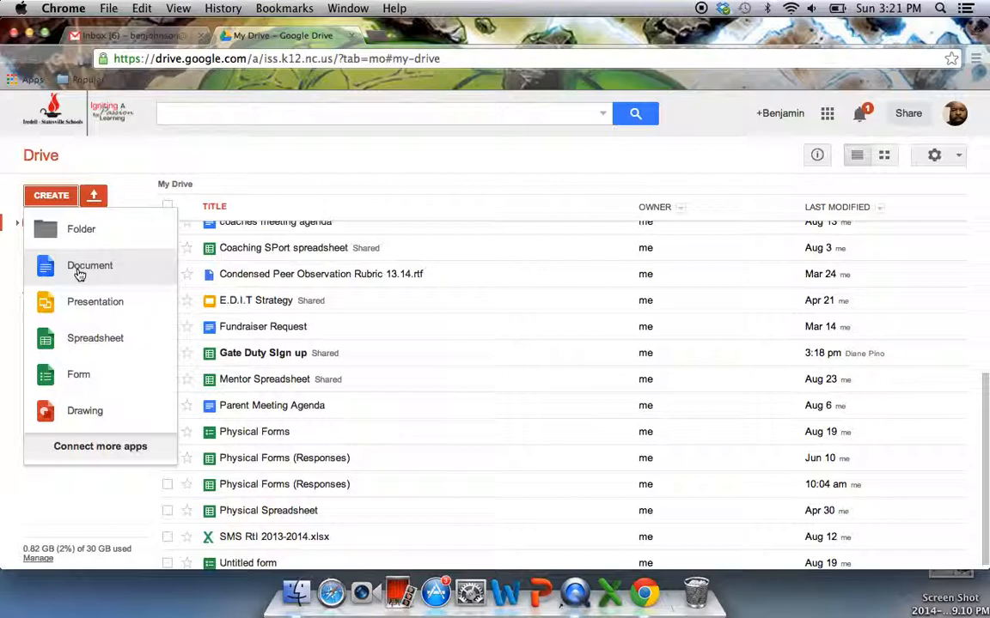
pyautogui.moveTo(79, 307)
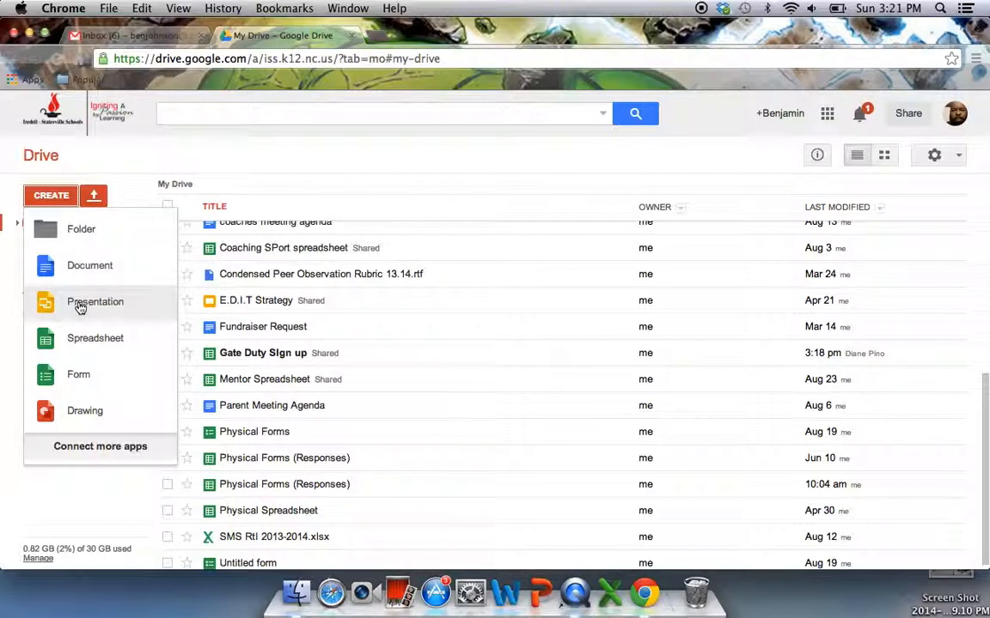
pyautogui.moveTo(79, 338)
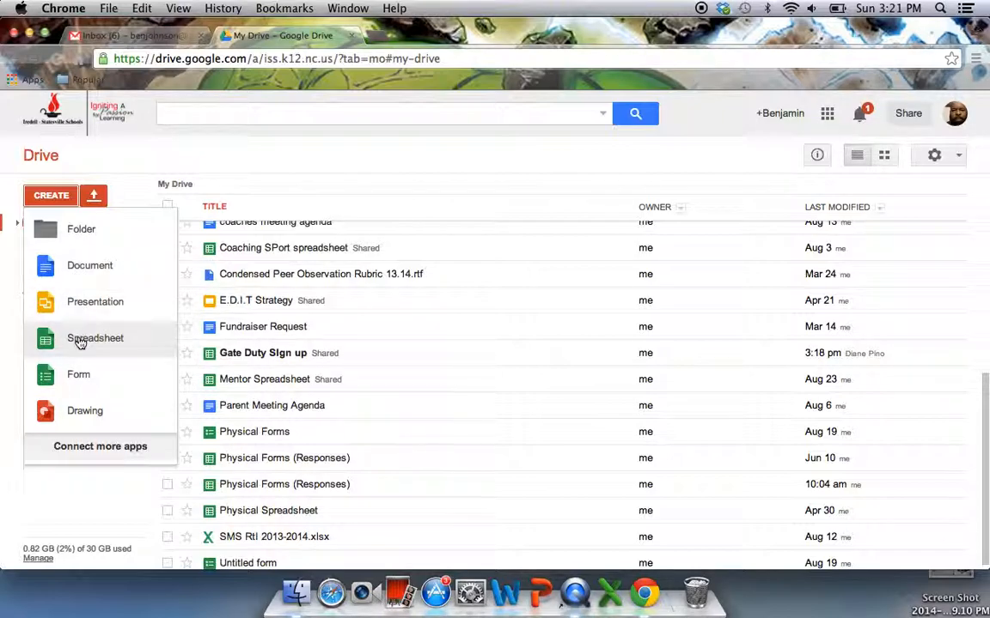
pyautogui.moveTo(84, 411)
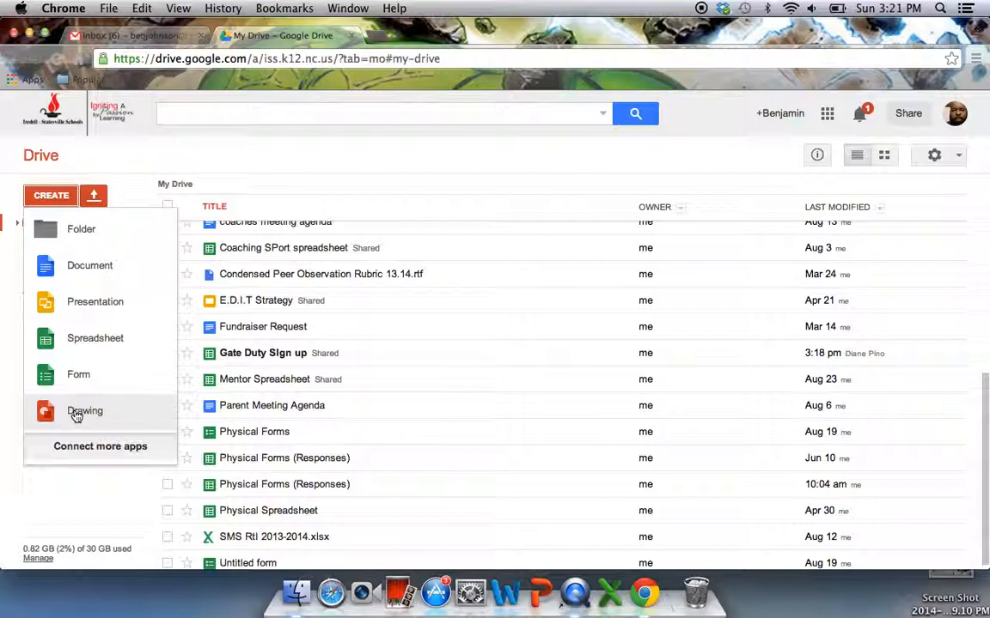
pyautogui.moveTo(50, 195)
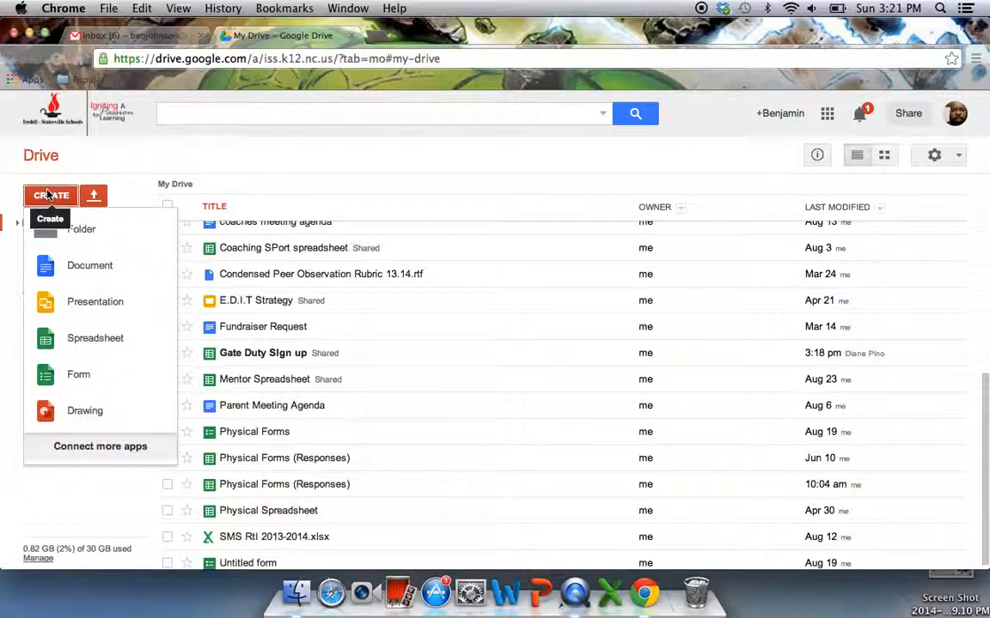
pyautogui.click(50, 196)
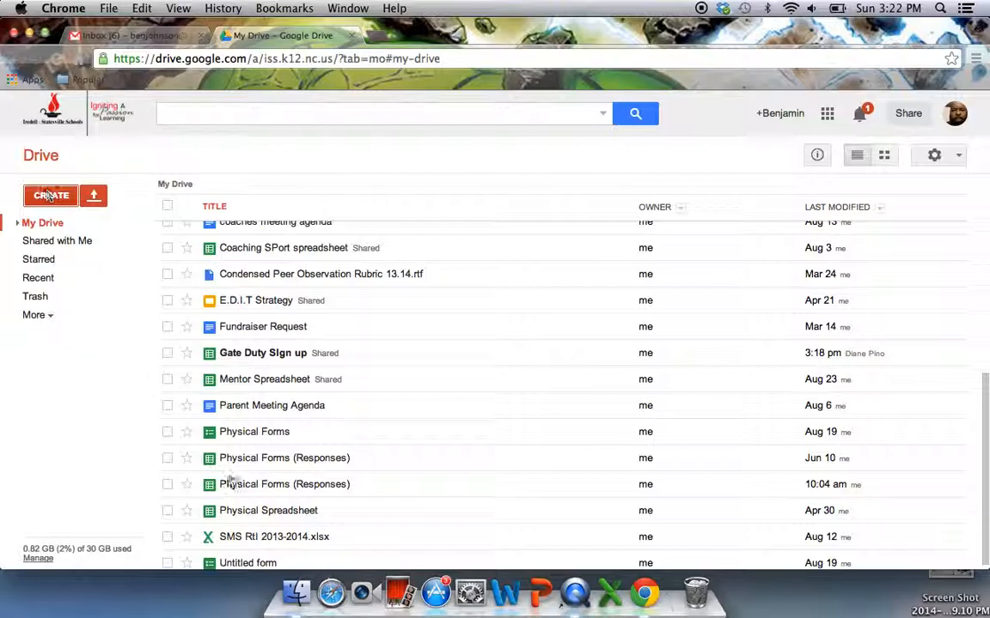
pyautogui.click(262, 326)
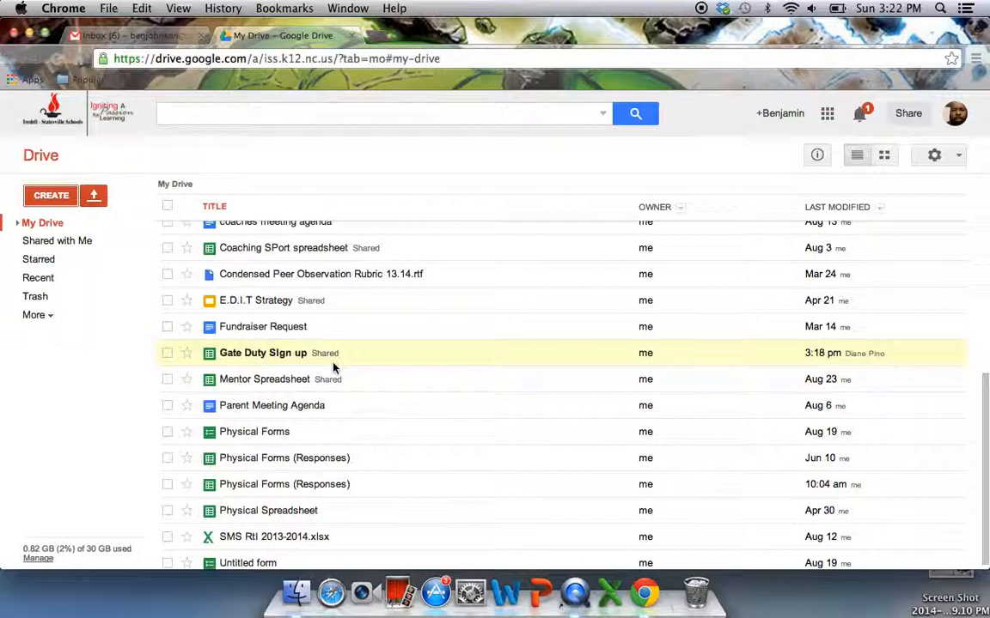
pyautogui.click(263, 353)
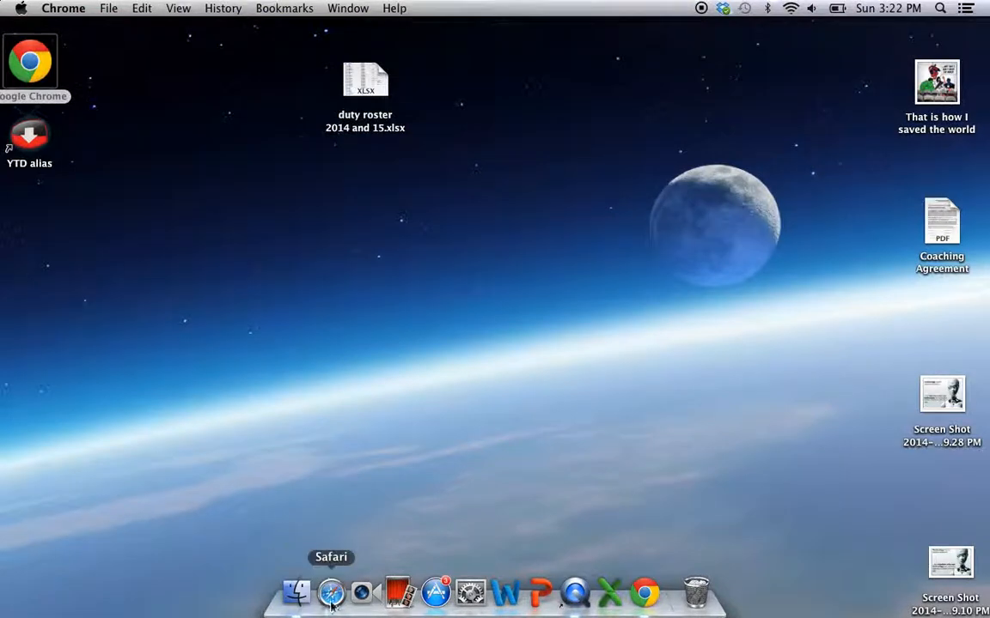
pyautogui.click(332, 592)
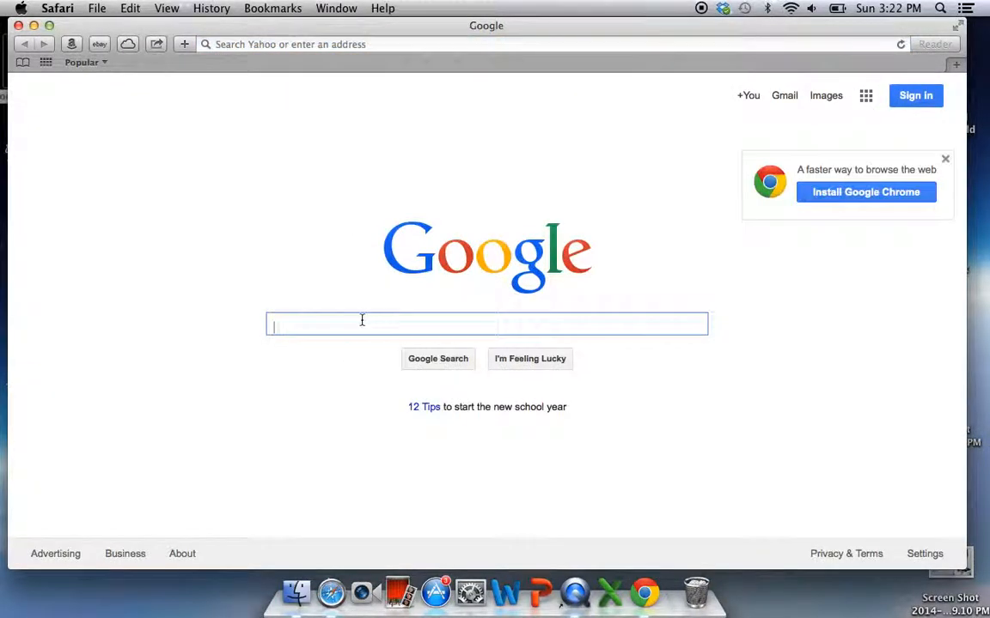
# Search 'iredell' in Safari and go to the district's Staff Email sign-in.
pyautogui.write('iredell')
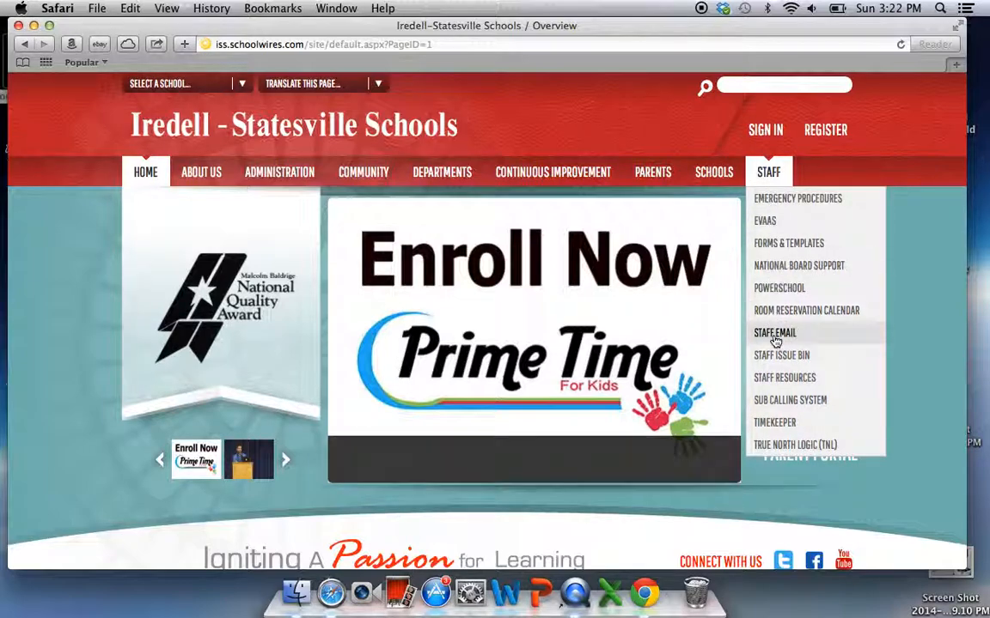
pyautogui.click(774, 332)
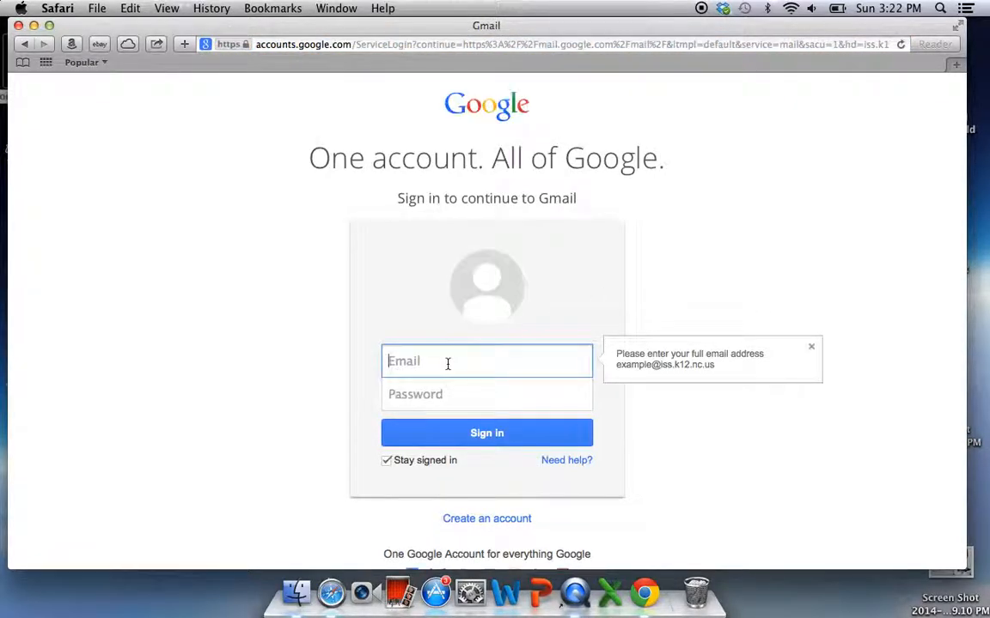
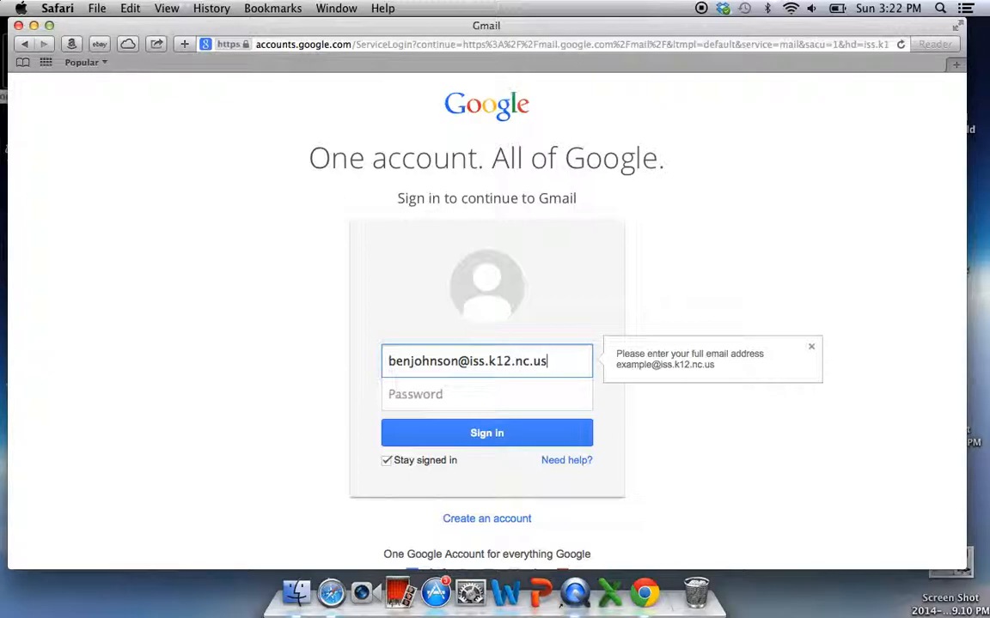
# Sign in with the district email and password, with Stay signed in unchecked.
pyautogui.click(487, 394)
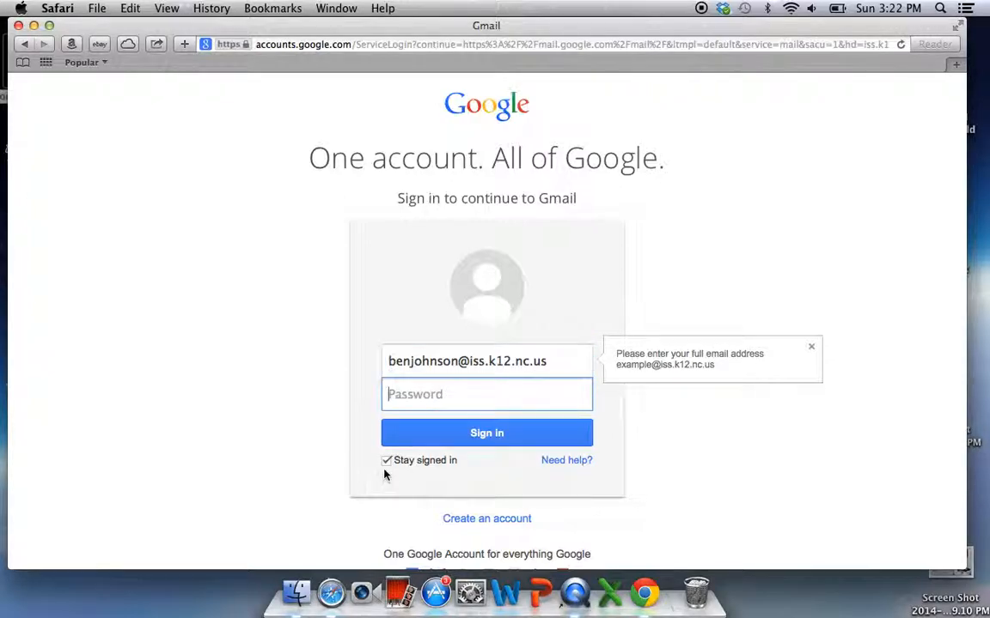
pyautogui.click(387, 461)
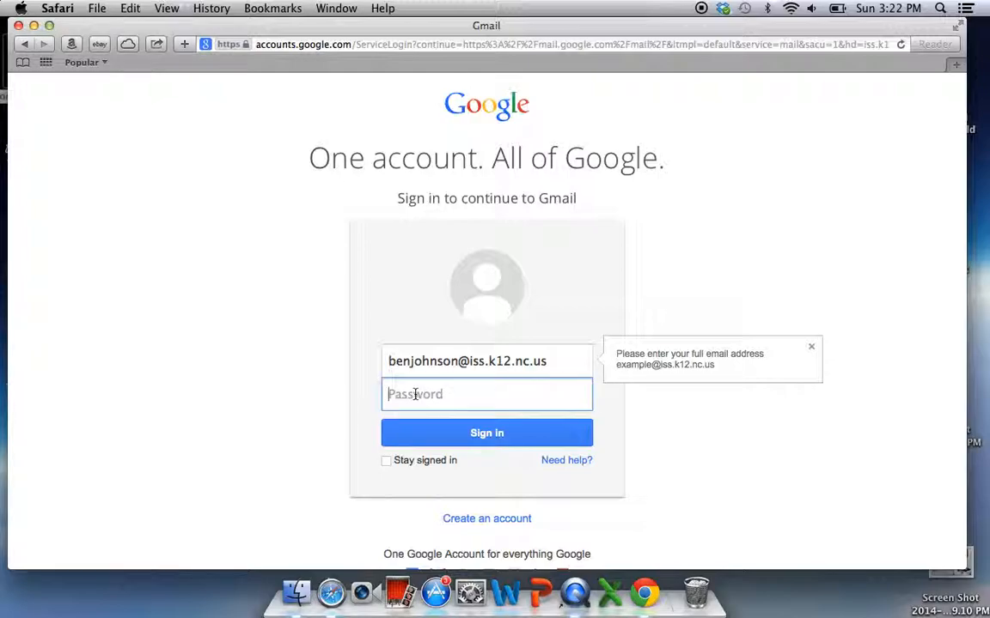
pyautogui.write('password')
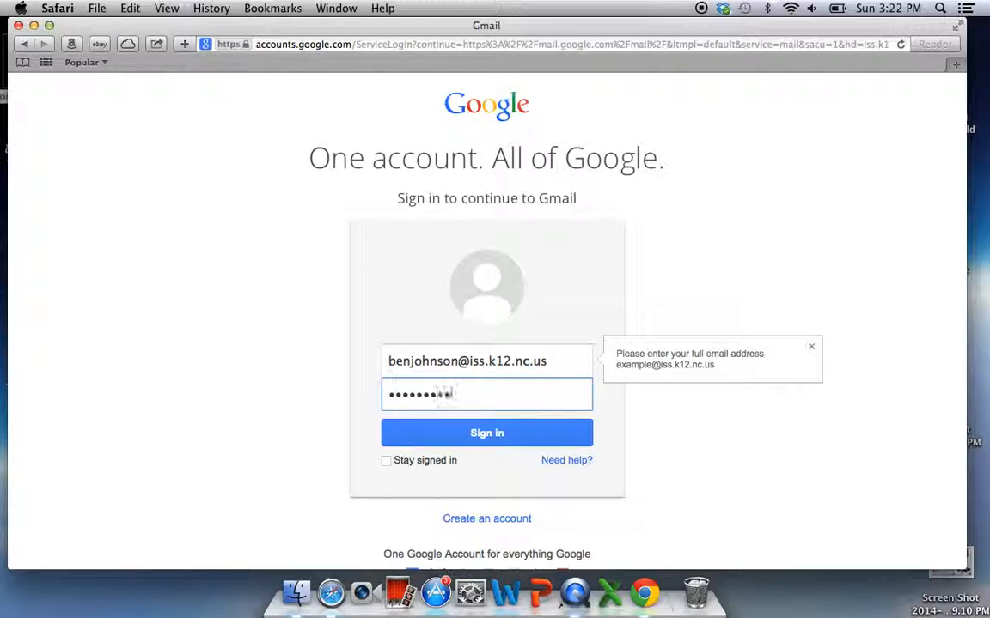
pyautogui.click(487, 433)
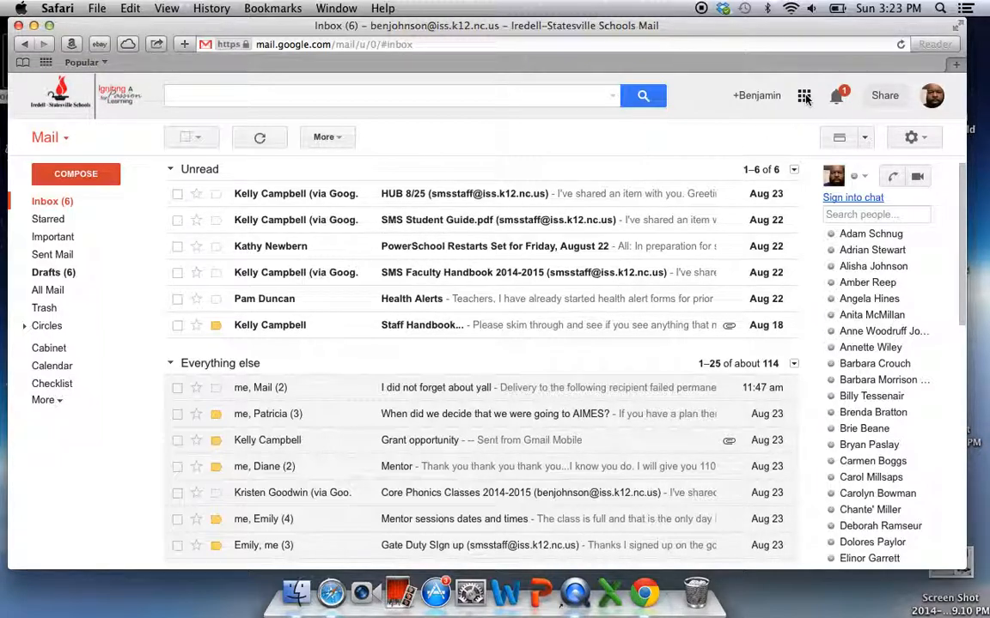
# Open Drive from Gmail's apps grid, then close the Safari window.
pyautogui.click(804, 96)
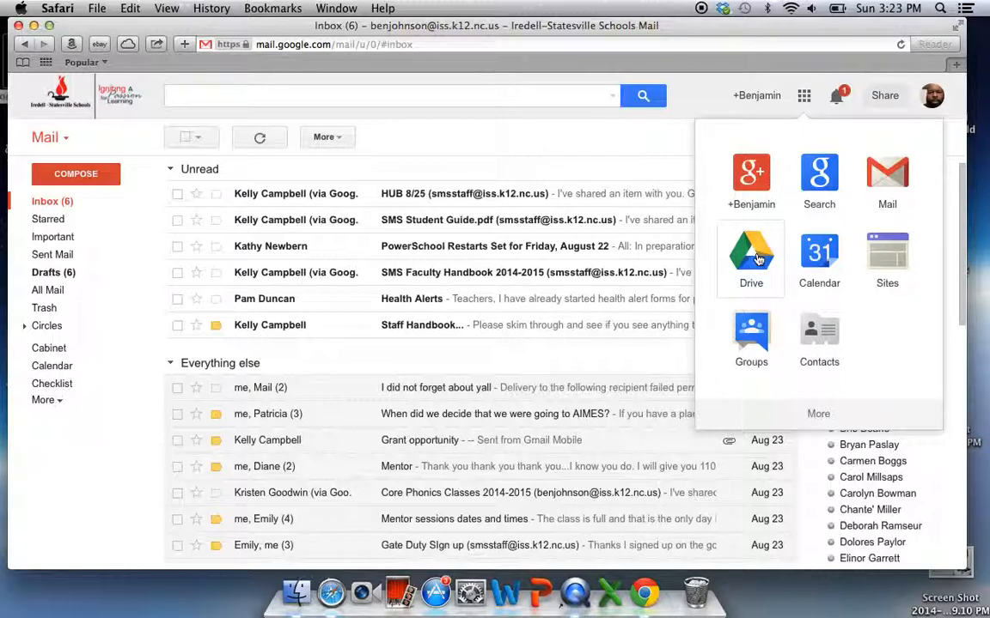
pyautogui.click(750, 252)
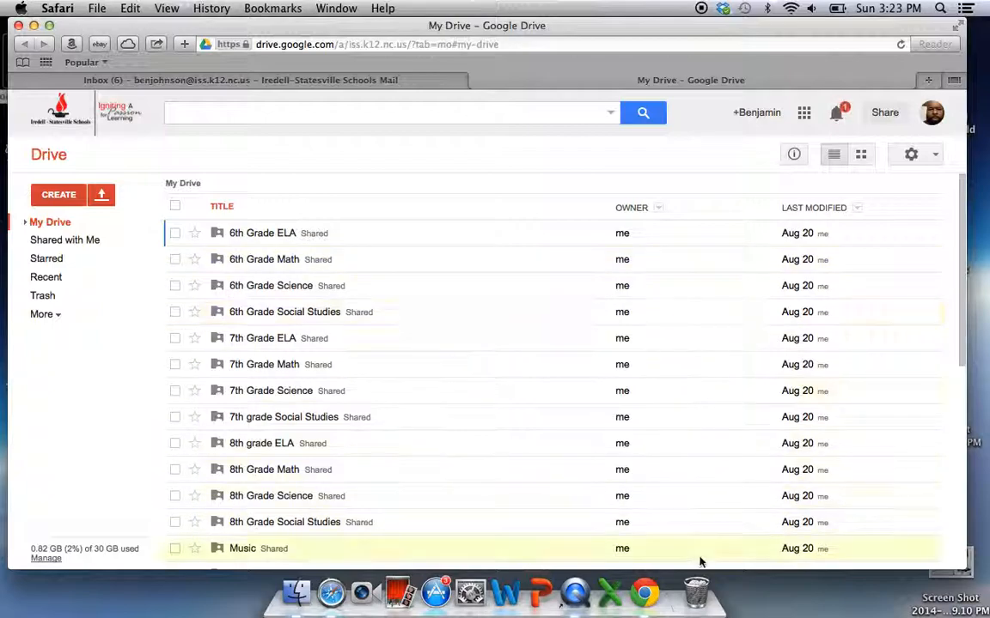
pyautogui.moveTo(644, 593)
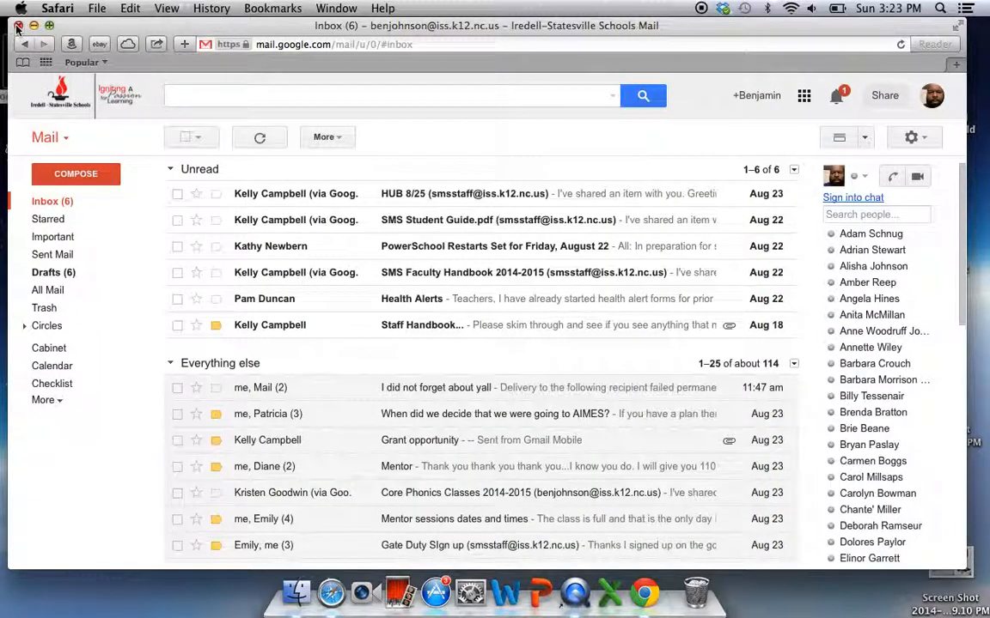
pyautogui.click(33, 25)
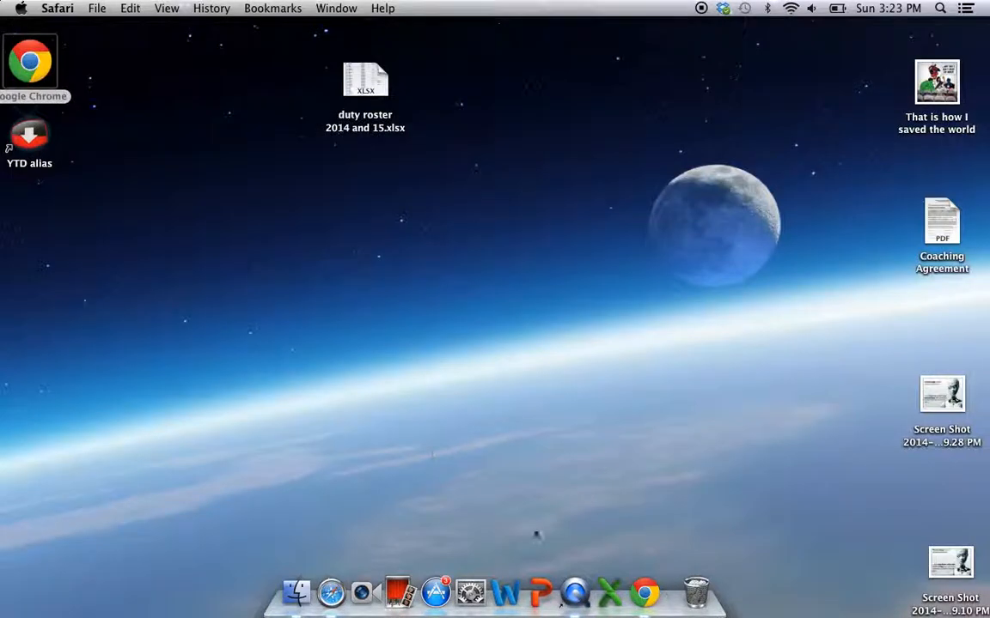